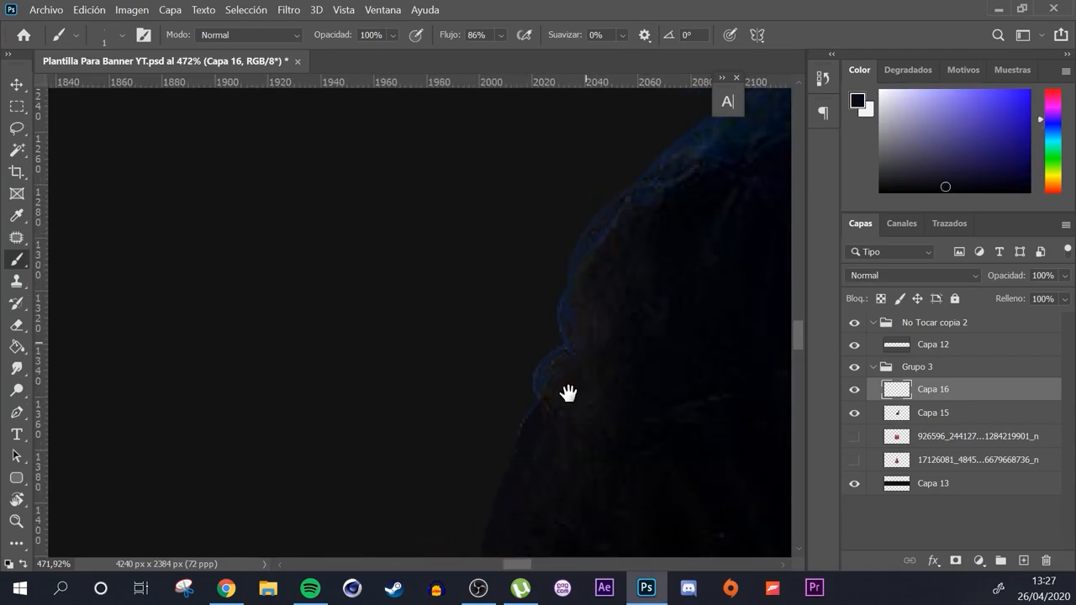
- Paint red swirl strokes with dotted fills on new layers Capa 17–24
drag(568, 392, 535, 444)
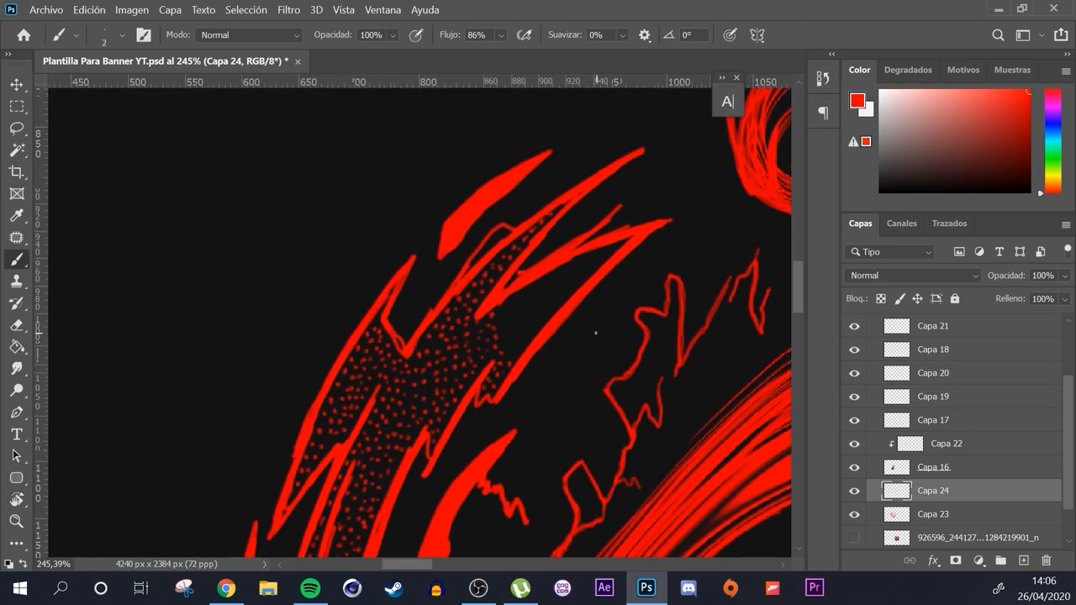
- In banner fazee.psd, paint red strokes along the silhouette on clipped layer Capa 28
scroll(right, 3)
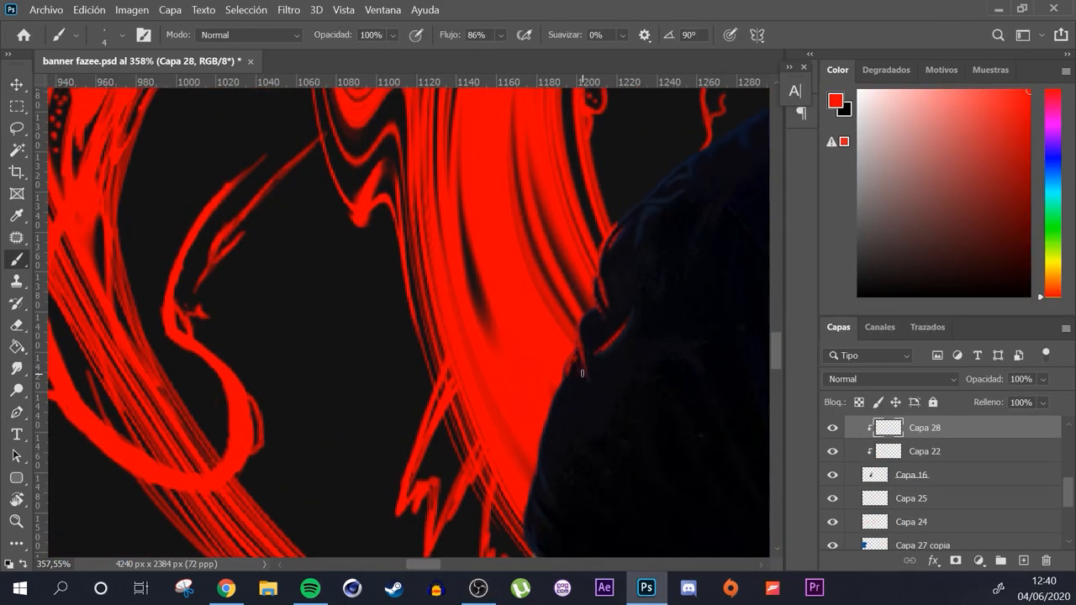
- Add the blue sky image, with black shapes, white scribbles and red marks on Capa 31
scroll(right, 3)
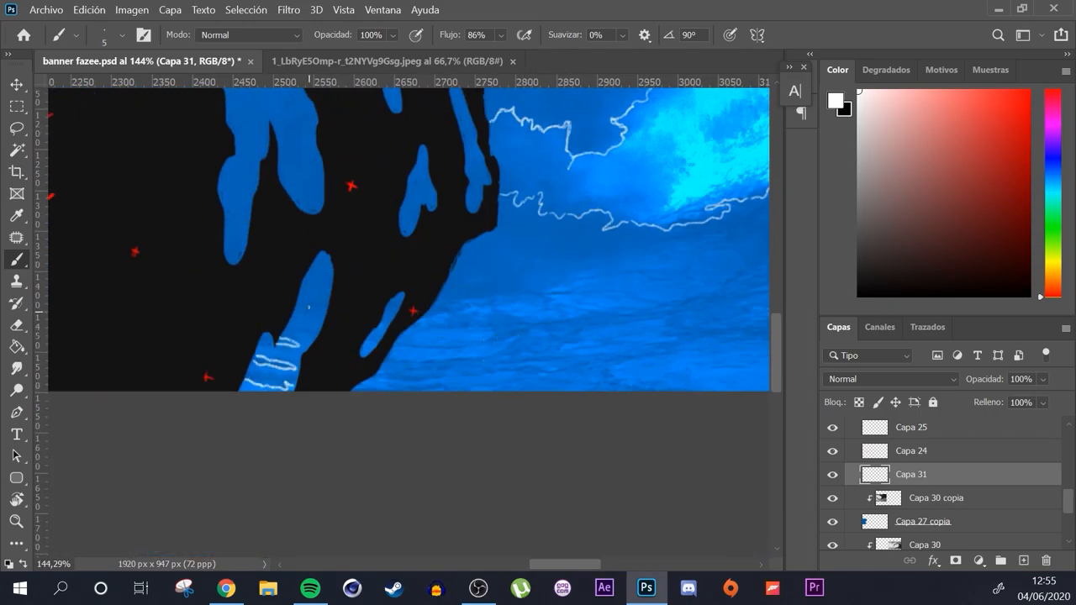
- View the full banner and reposition the dark triangular panel on the left
scroll(right, 3)
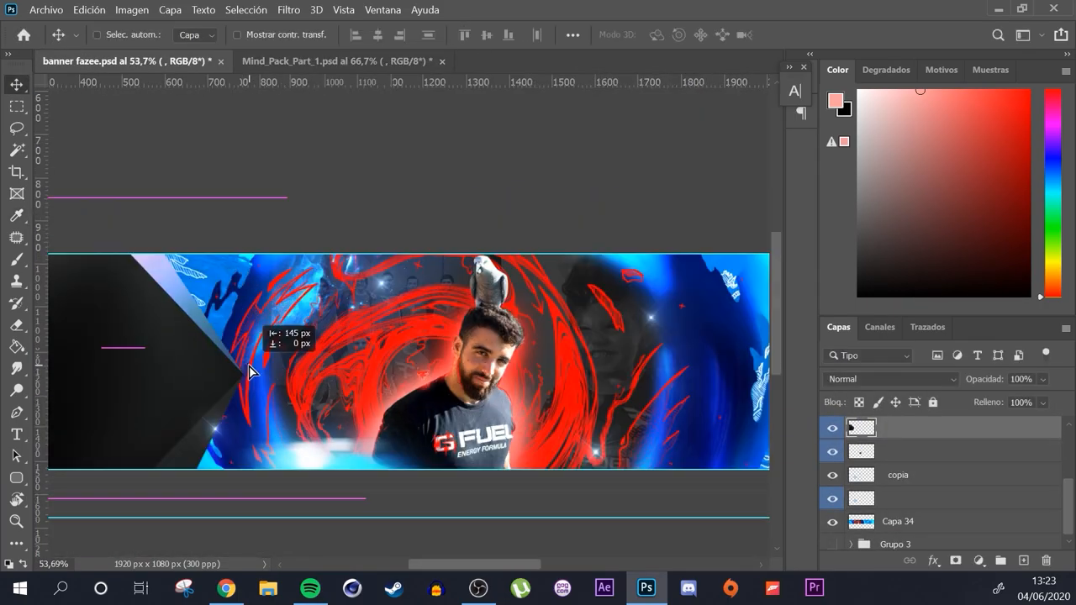
- Add a Mapa de degradado (Gradient Map) adjustment layer over the merged banner
click(358, 60)
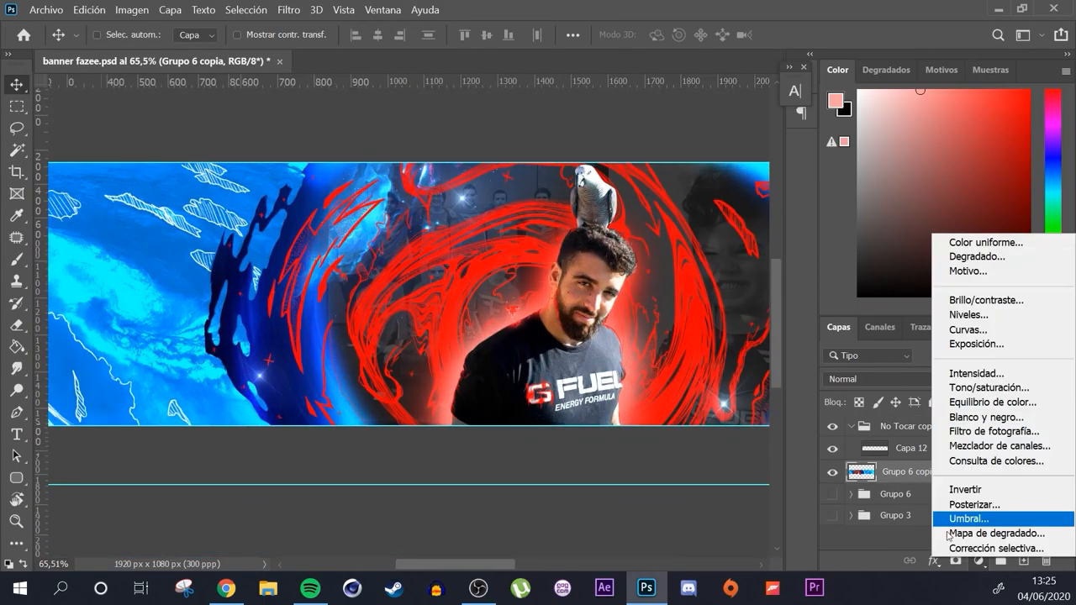
click(989, 533)
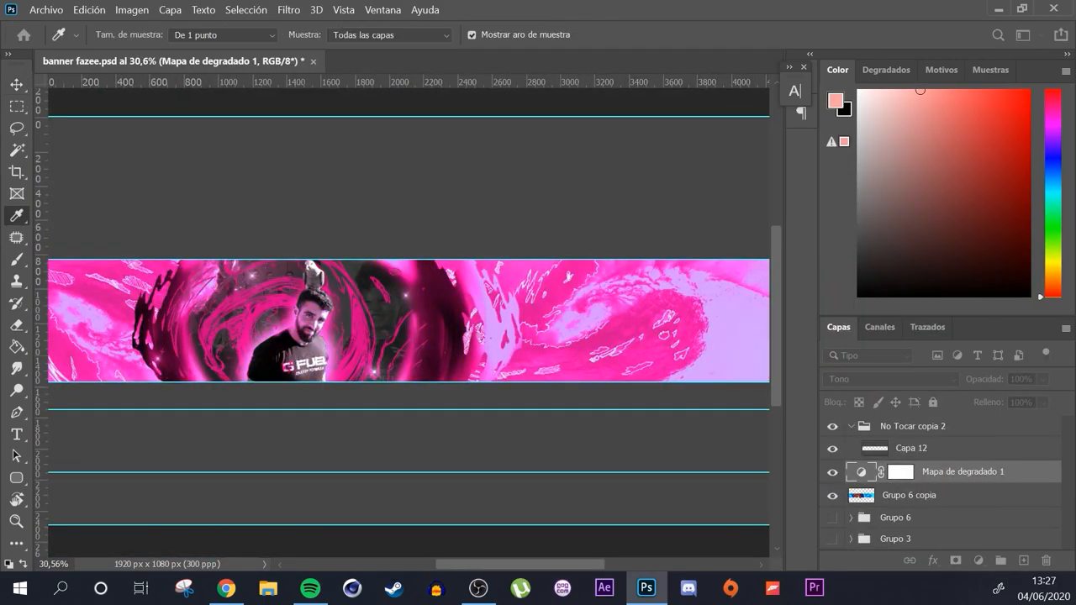